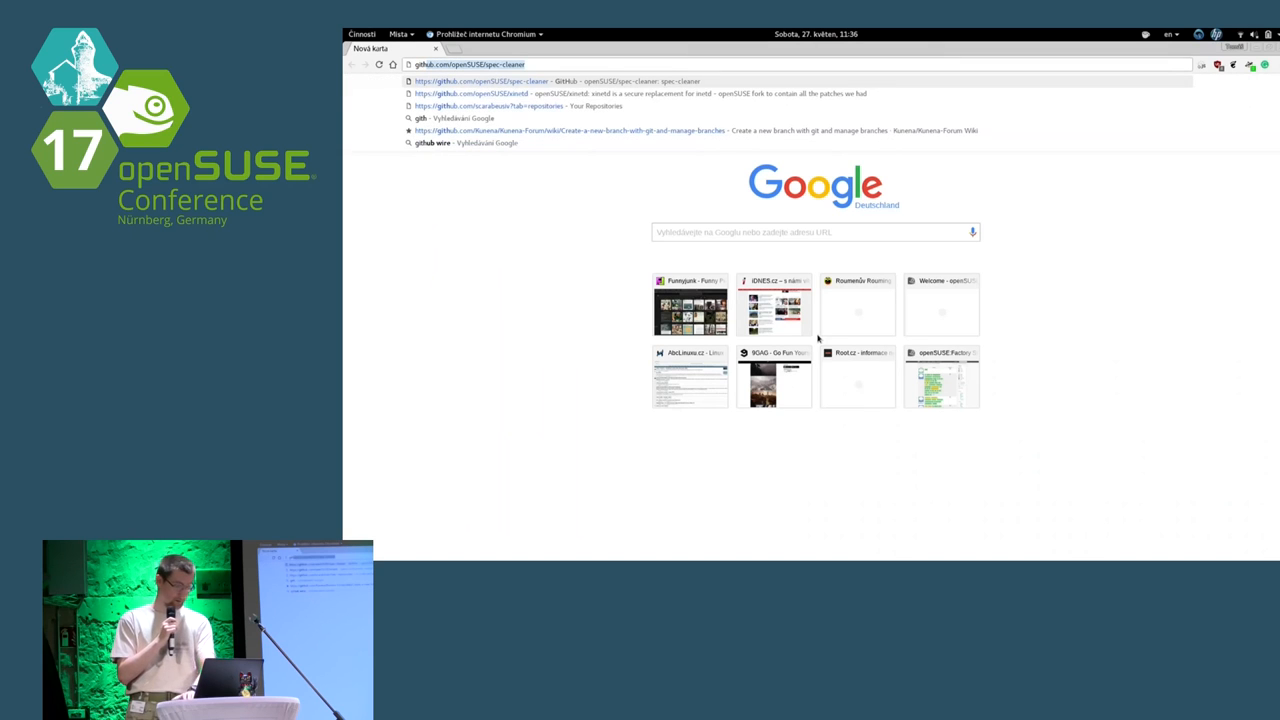
# Go to github.com/openSUSE/spec-cleaner and scroll down to its file list
pyautogui.click(481, 81)
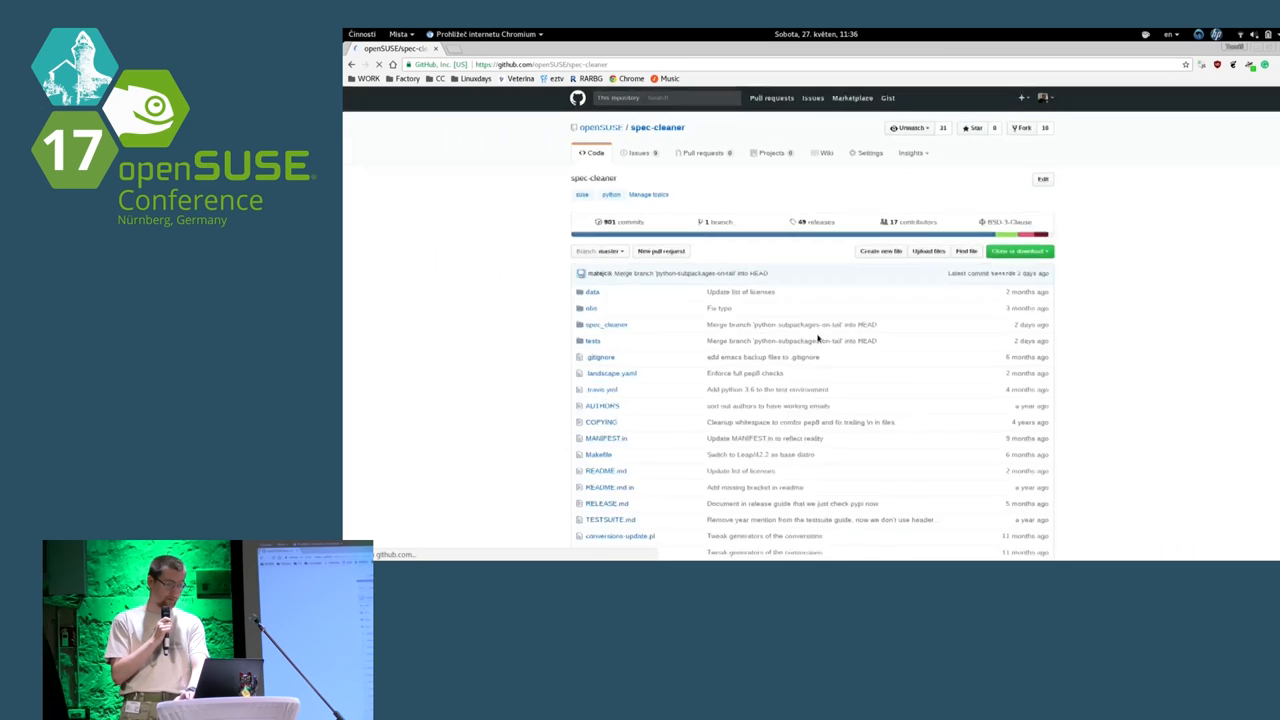
pyautogui.scroll(-3)
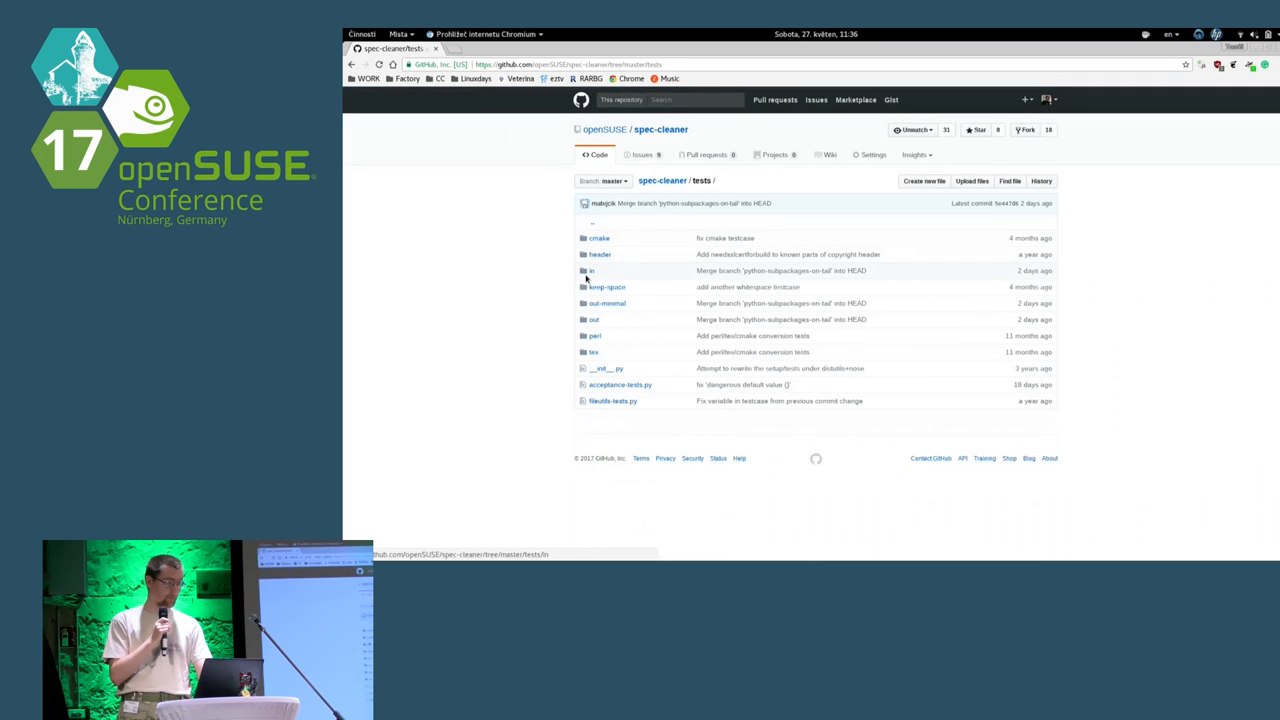
# Browse the tests/in folder's .spec test files such as bconds.spec and check.spec
pyautogui.click(591, 270)
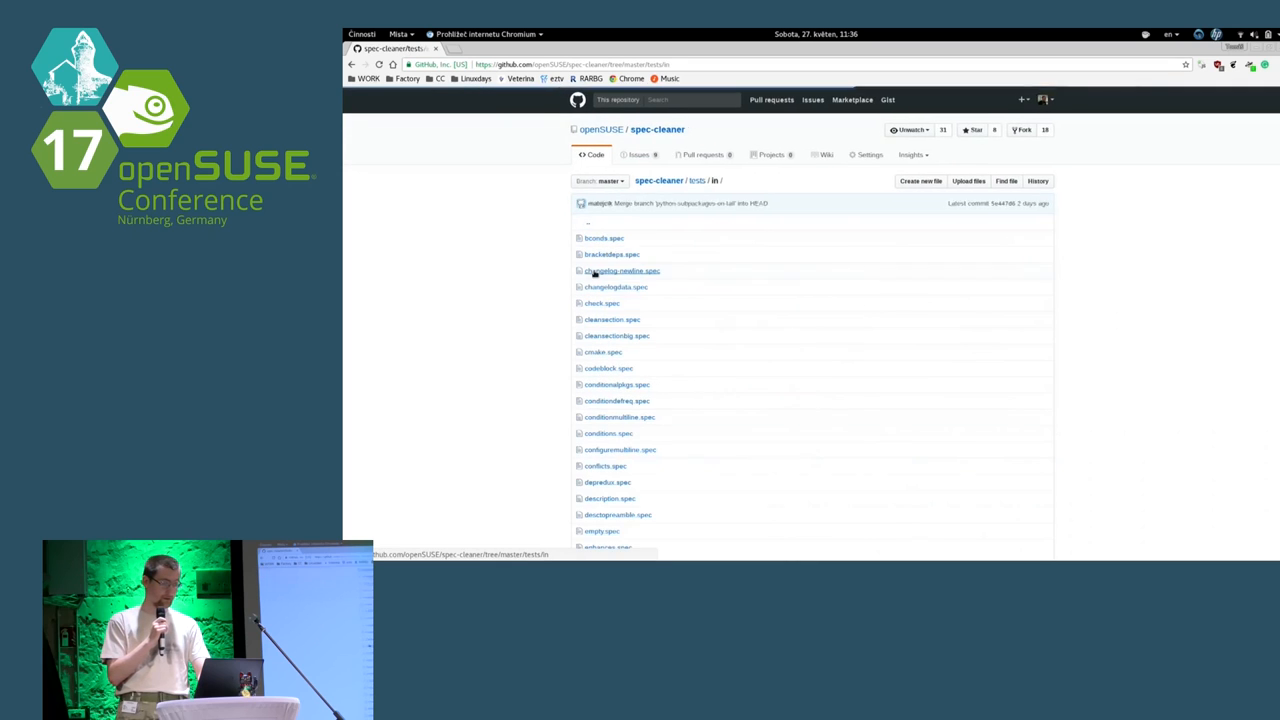
pyautogui.scroll(-3)
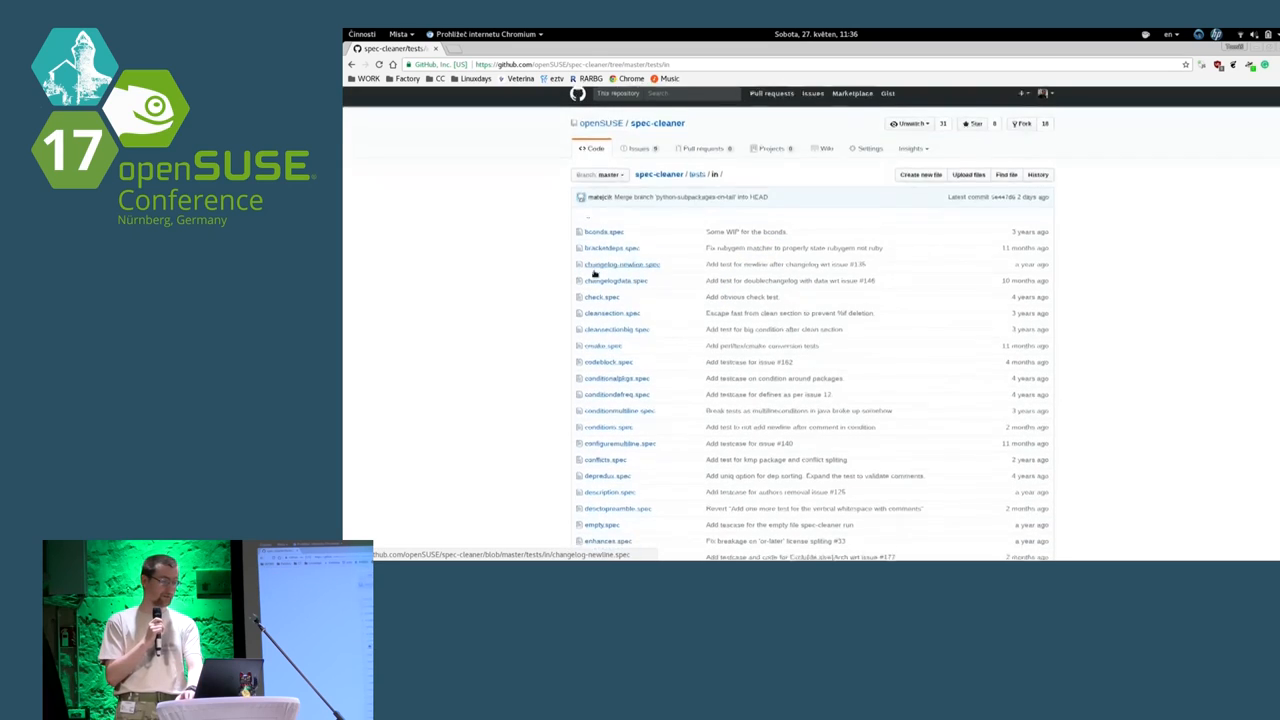
pyautogui.scroll(-3)
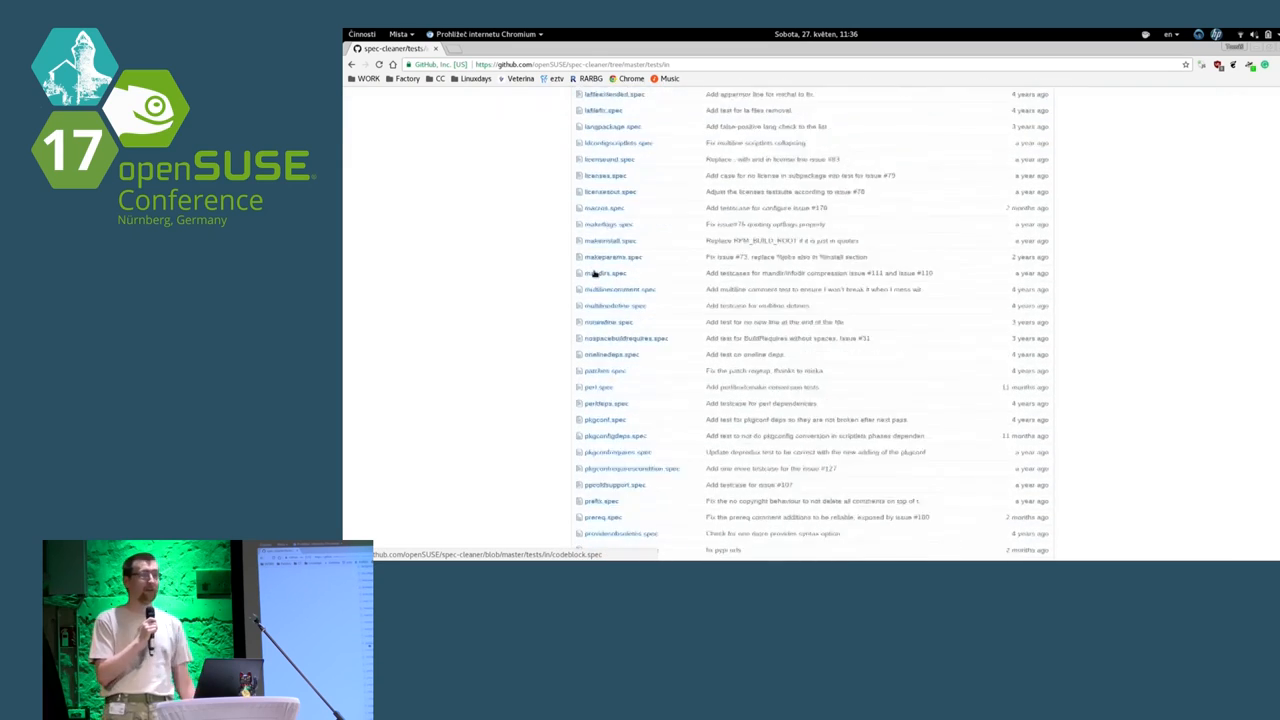
pyautogui.scroll(-3)
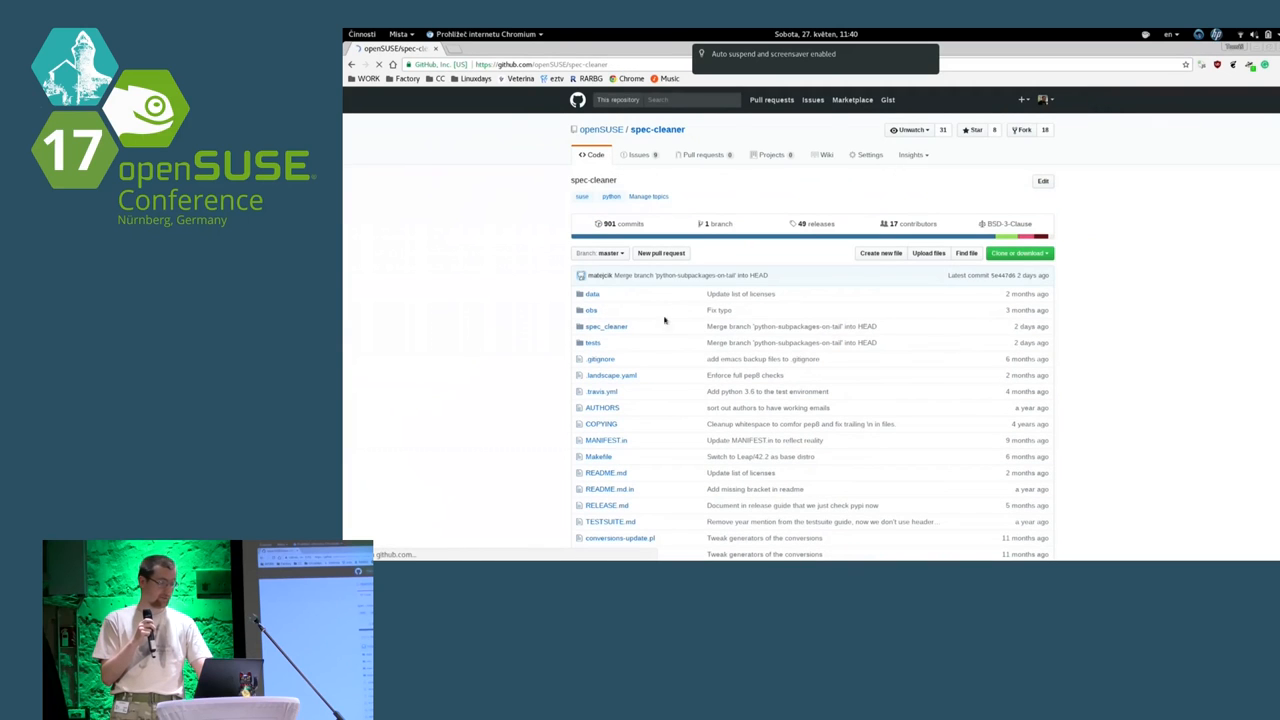
# Open spec_cleaner/rpminstall.py and scroll through its code
pyautogui.click(606, 326)
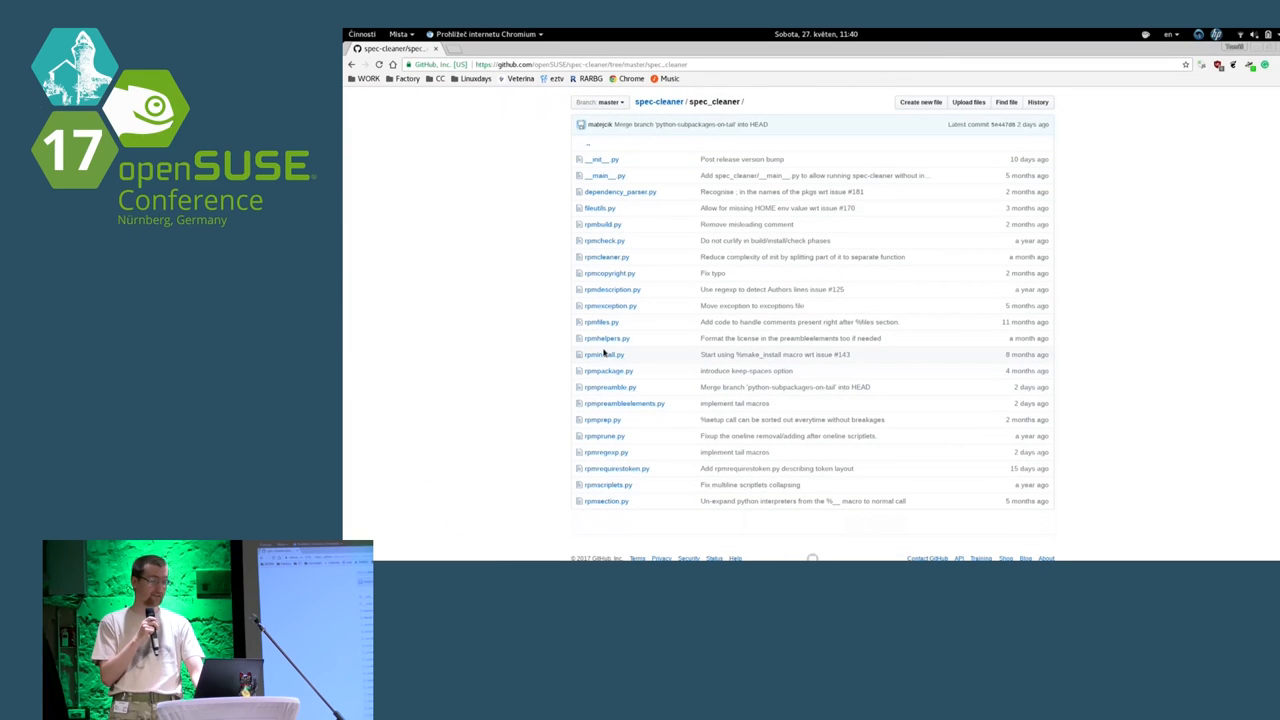
pyautogui.click(605, 354)
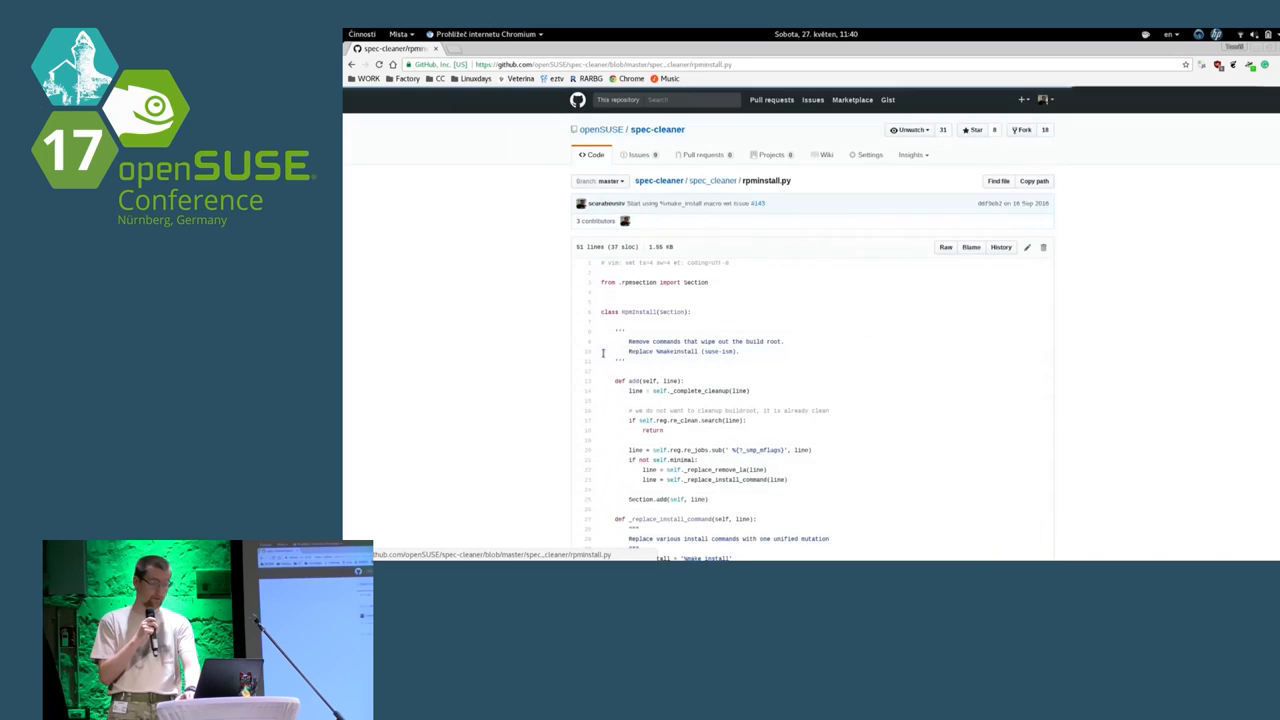
pyautogui.scroll(-3)
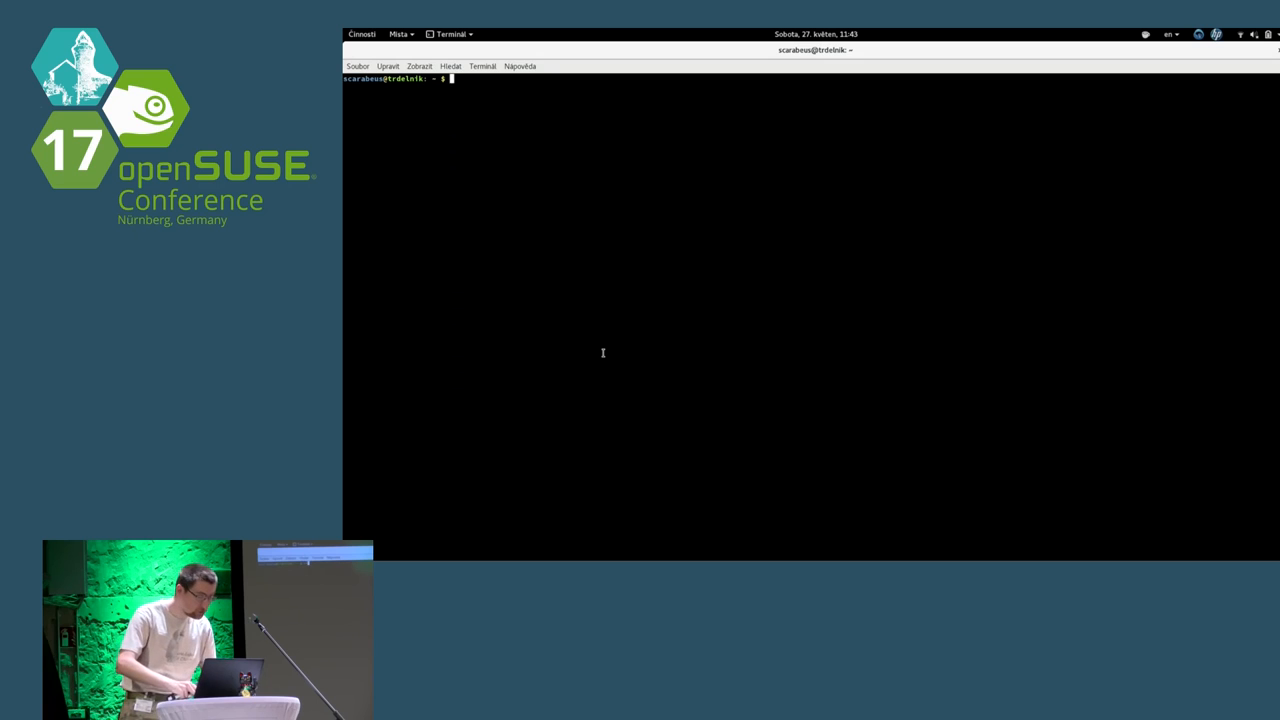
# Run 'zypper se spec-clean' and select the spec-cleaner-format_spec_file result
pyautogui.write('===')
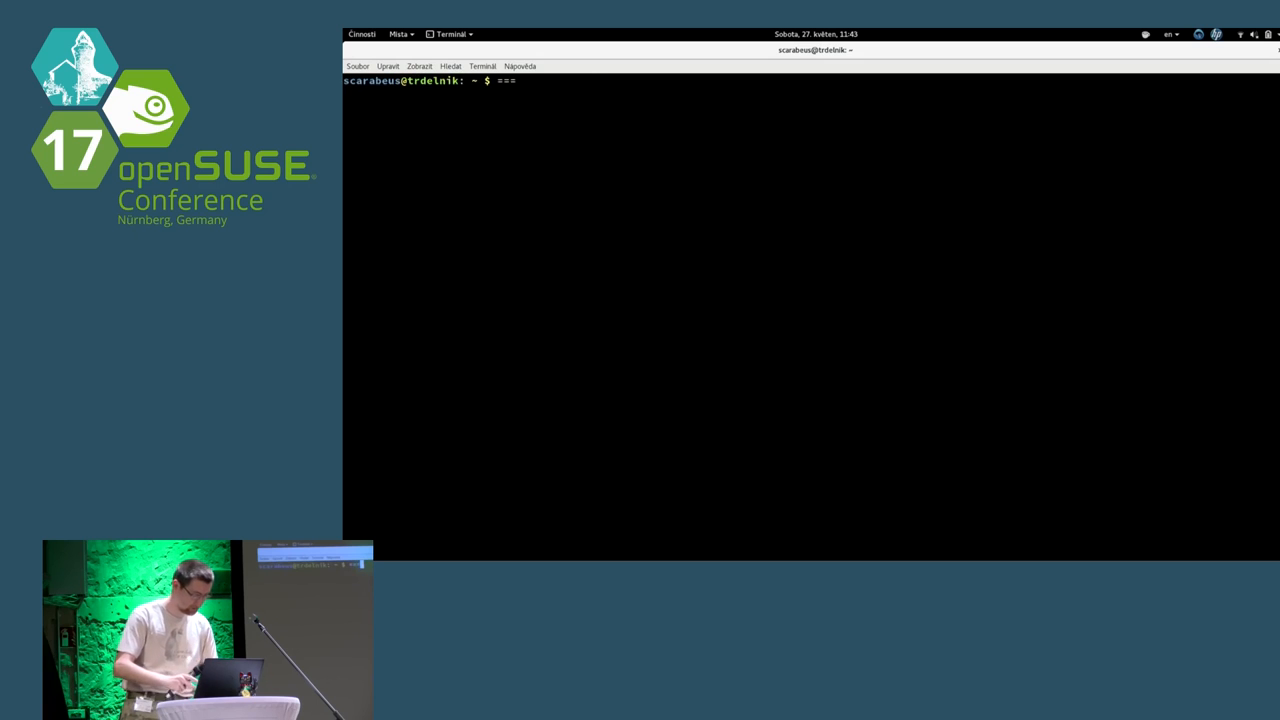
pyautogui.write('zu')
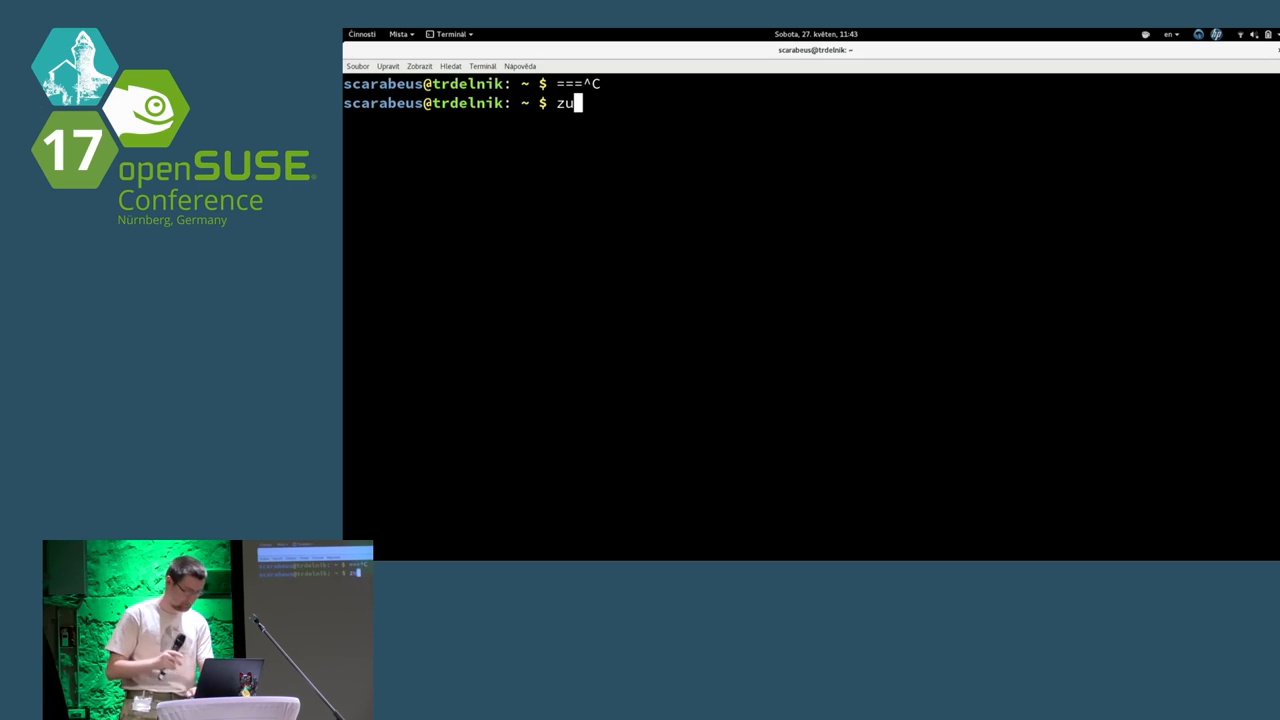
pyautogui.write('pper se spec-c')
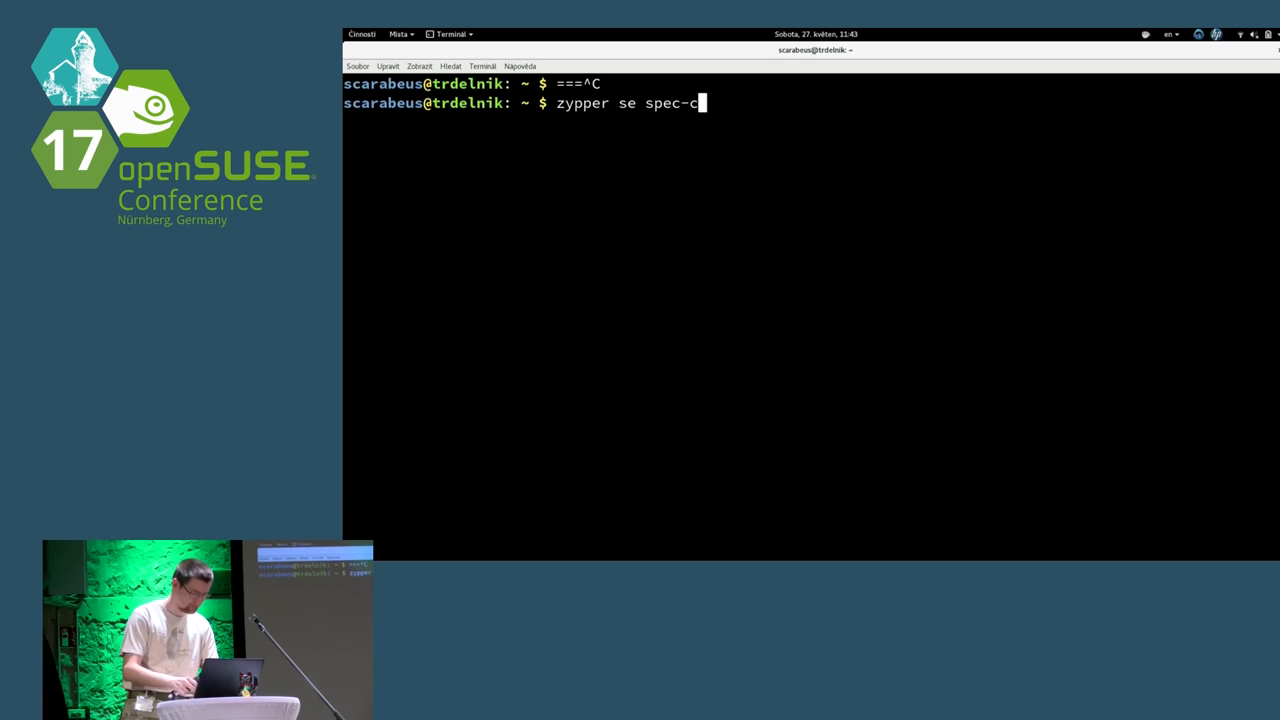
pyautogui.write('lean')
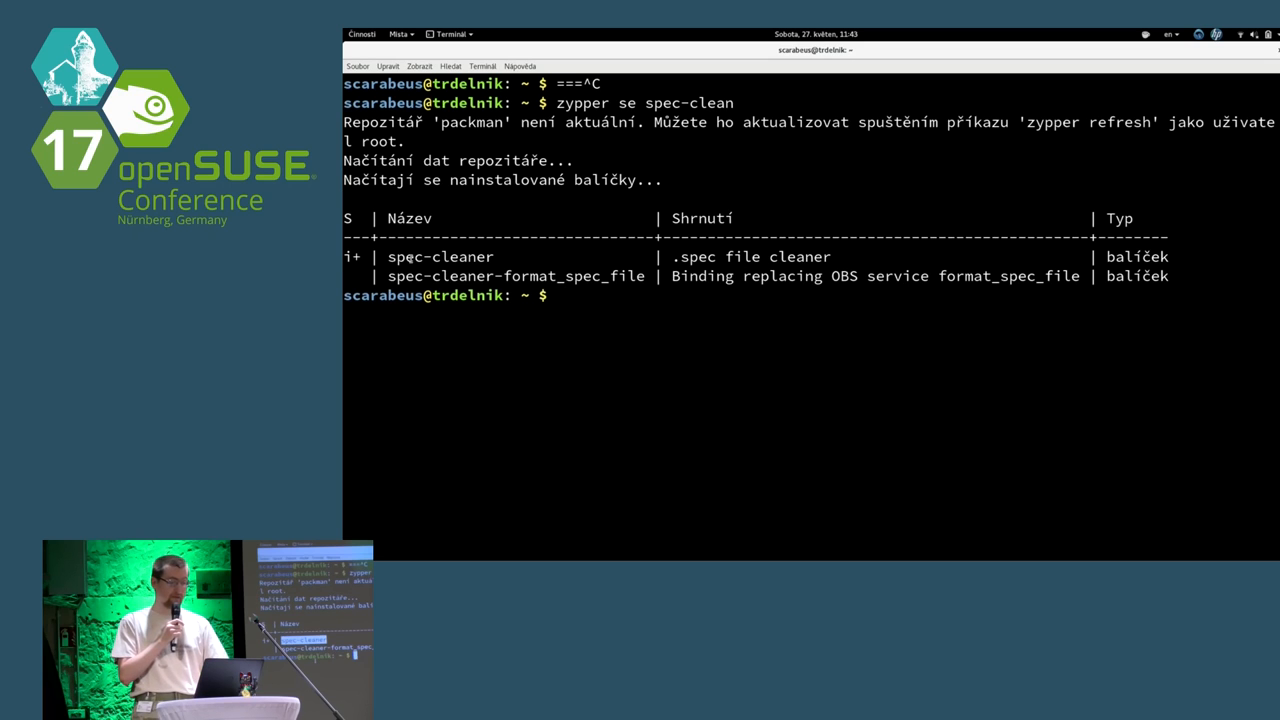
pyautogui.doubleClick(516, 276)
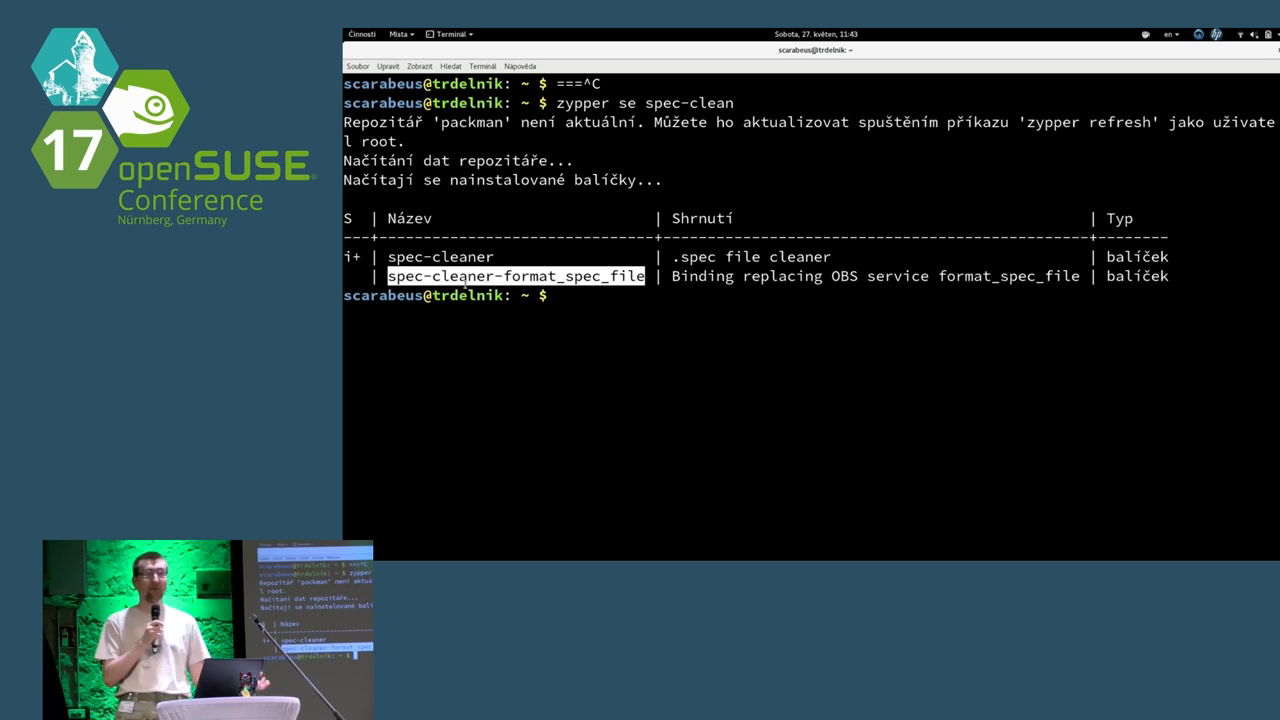